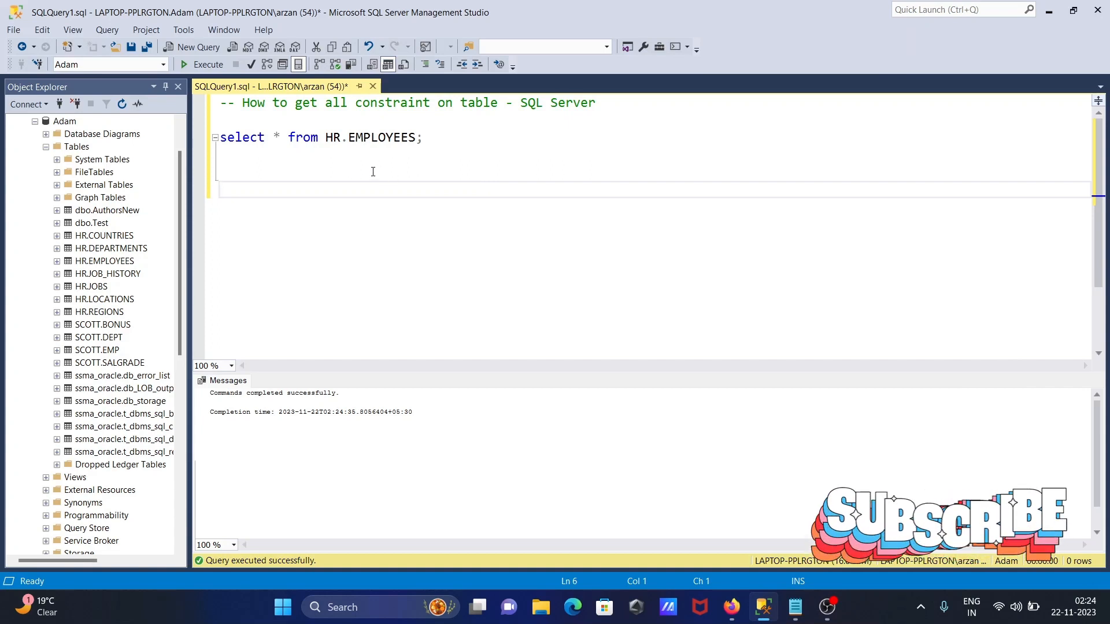
mouse_move(481, 151)
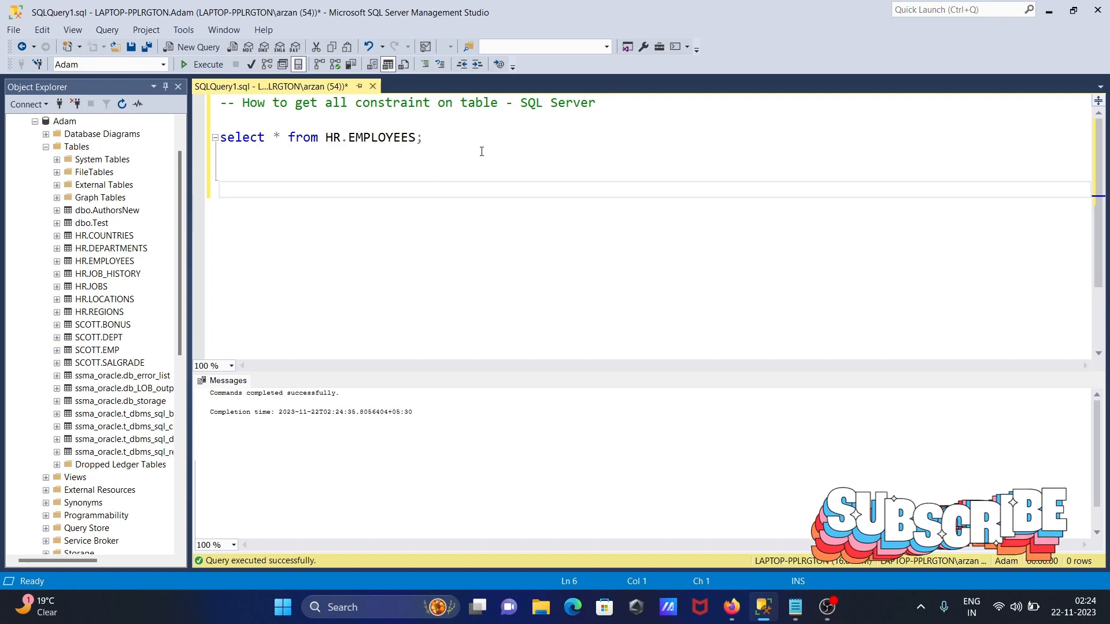
On a new line, write SELECT * FROM INFORMATION_SCHEMA.TABLE_CONSTRAINTS.
left_click(431, 137)
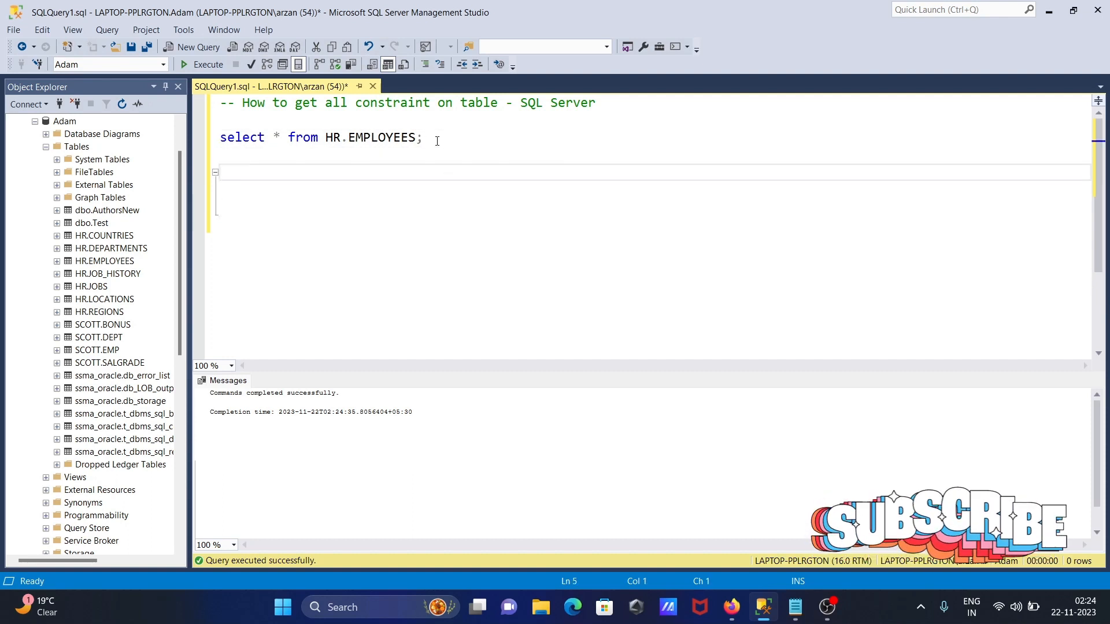
type("SELE")
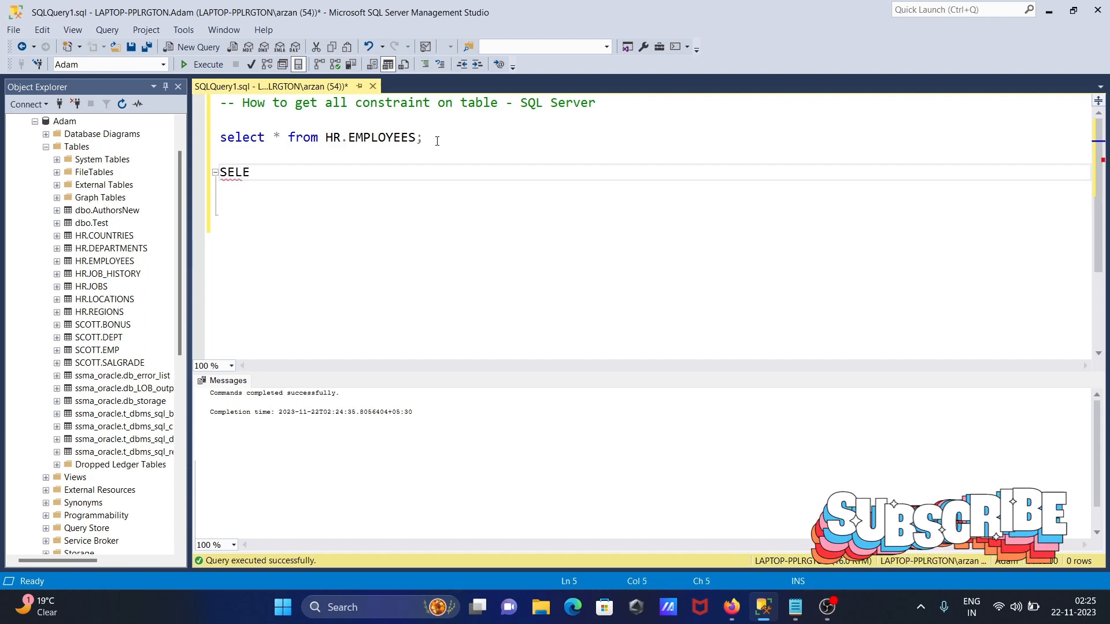
type("CT *")
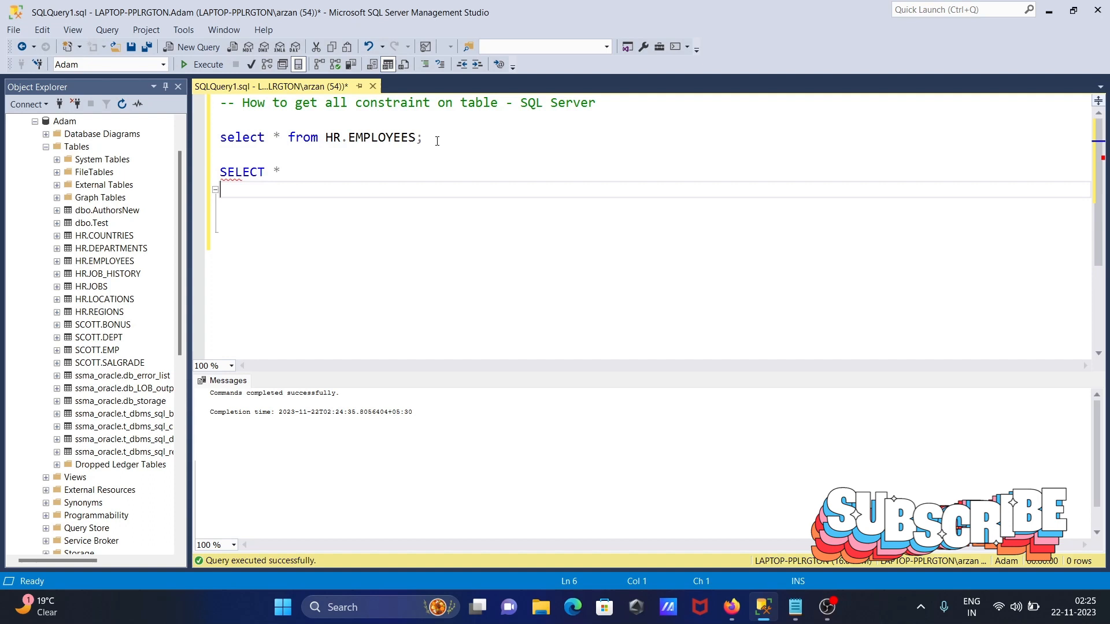
type("FROM")
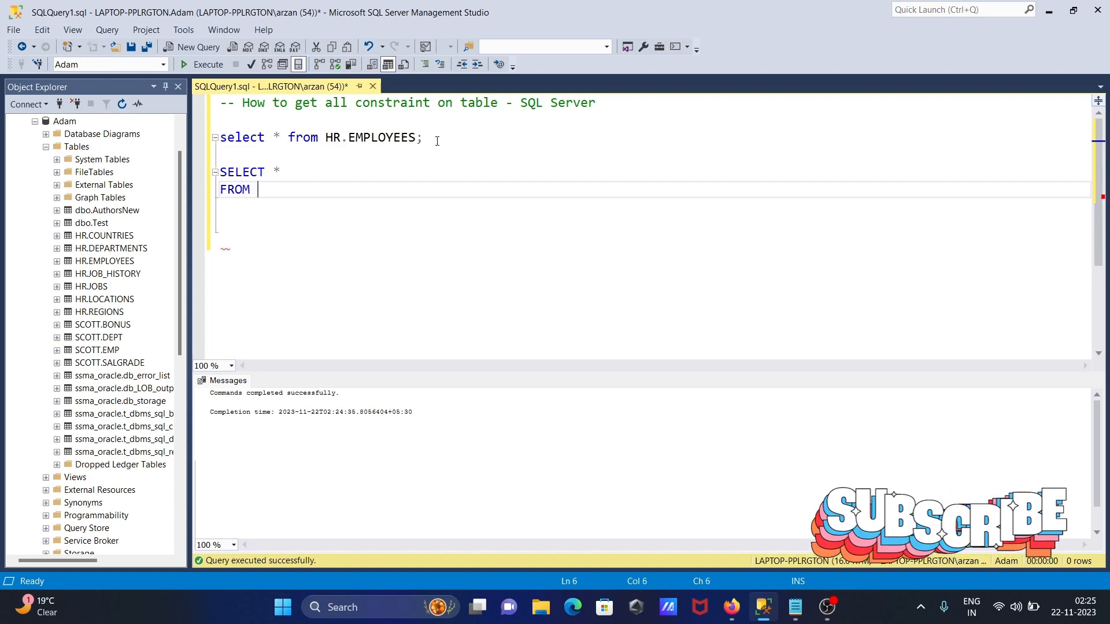
type("IN")
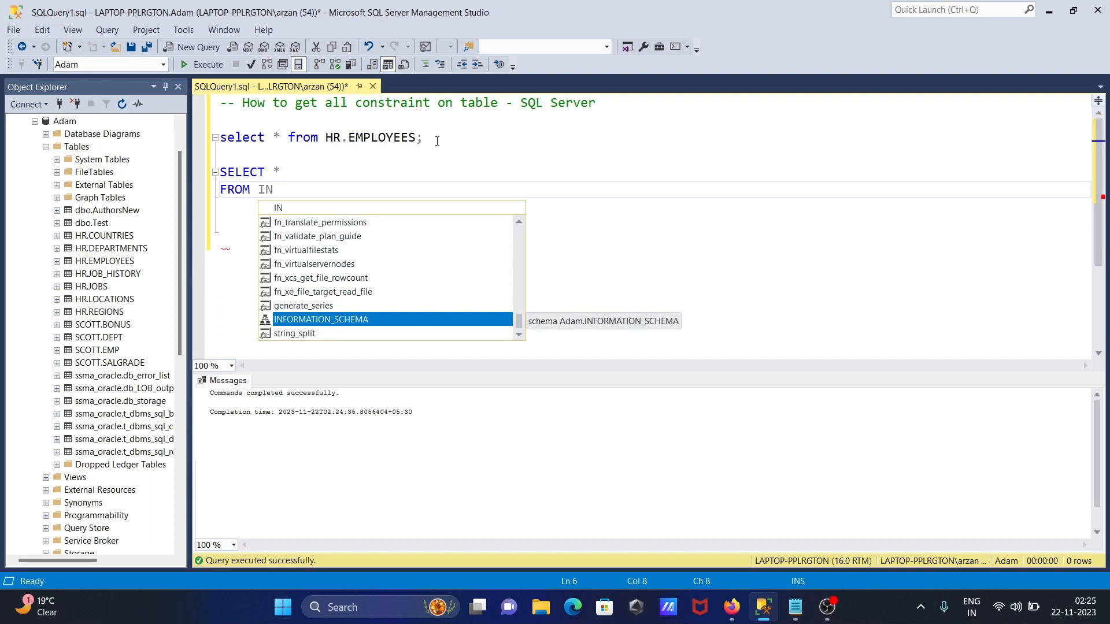
type("INFORMATION_SCHEMA.")
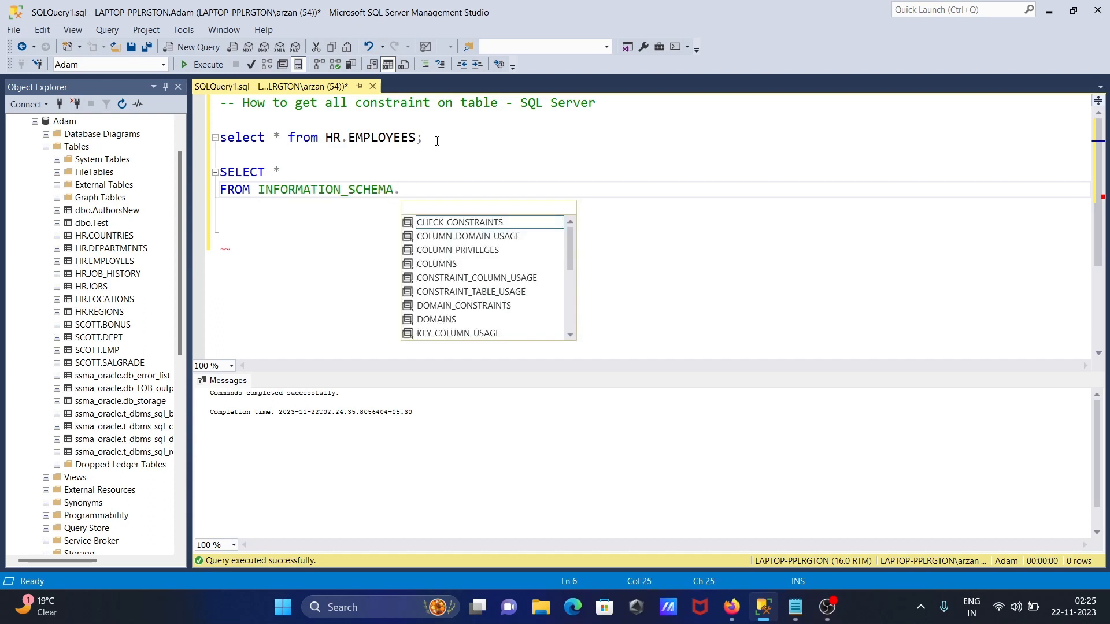
mouse_move(460, 222)
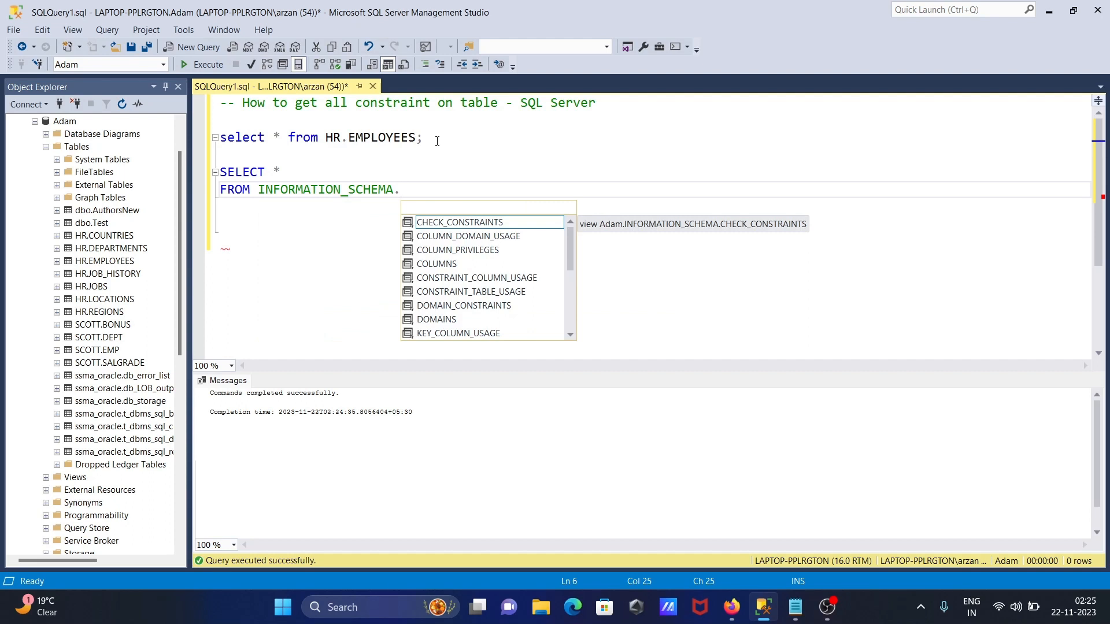
type("TA")
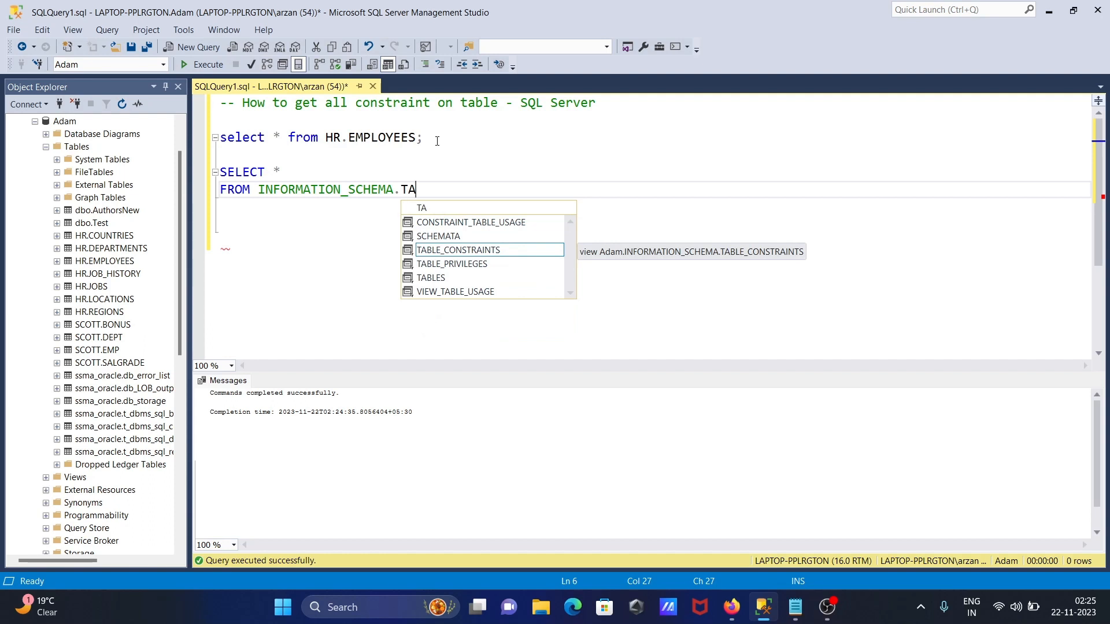
mouse_move(458, 249)
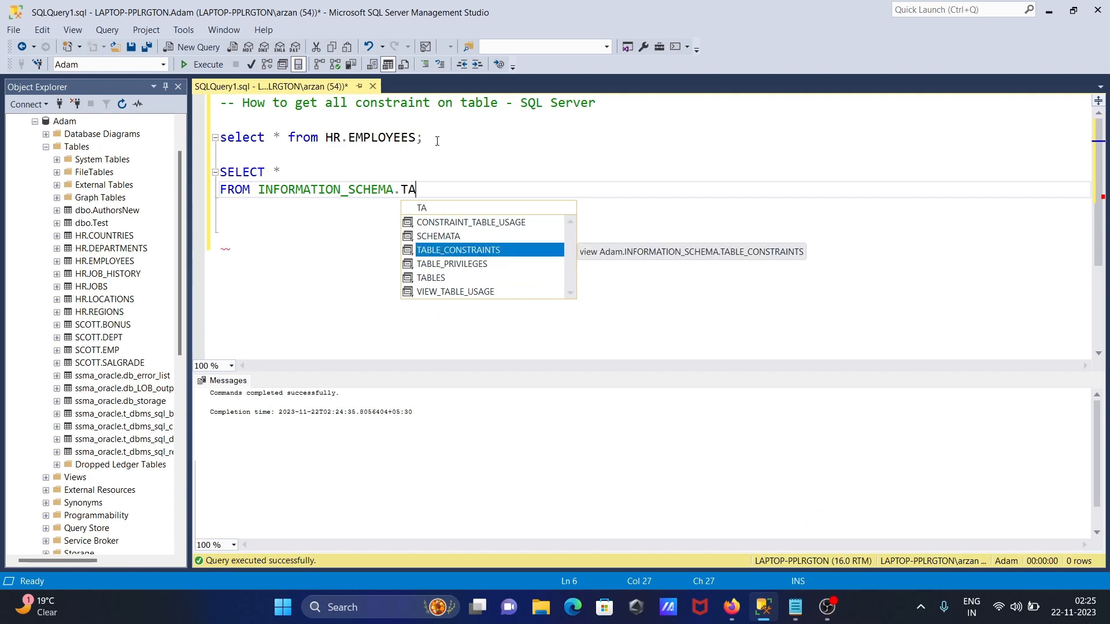
key("Tab")
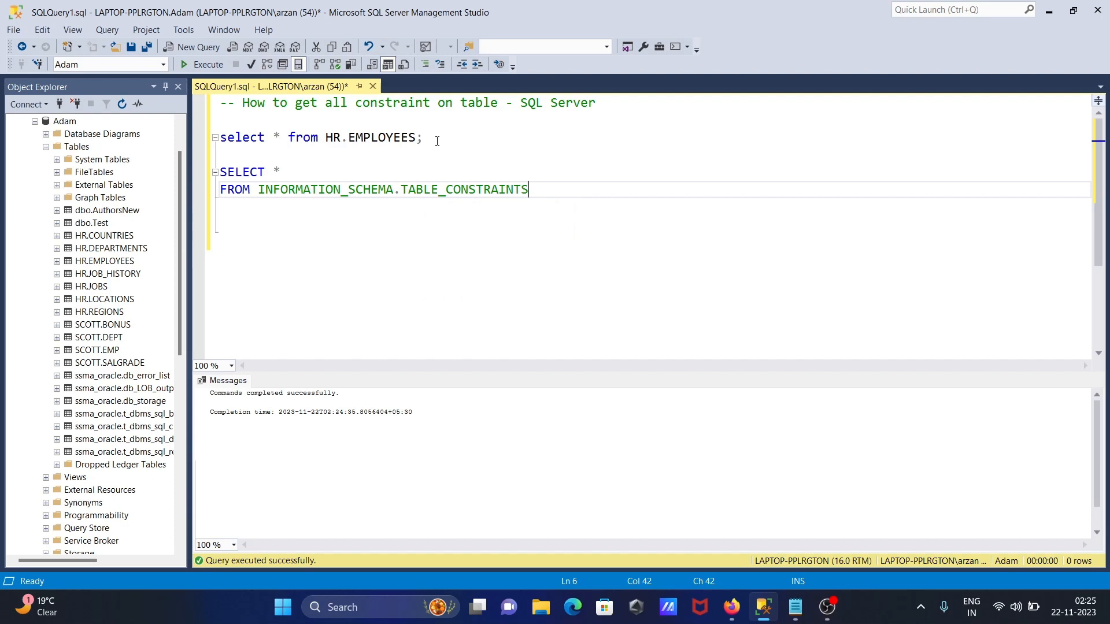
Add the filter WHERE TABLE_NAME = 'EMPLOYEES' to the query.
type("W")
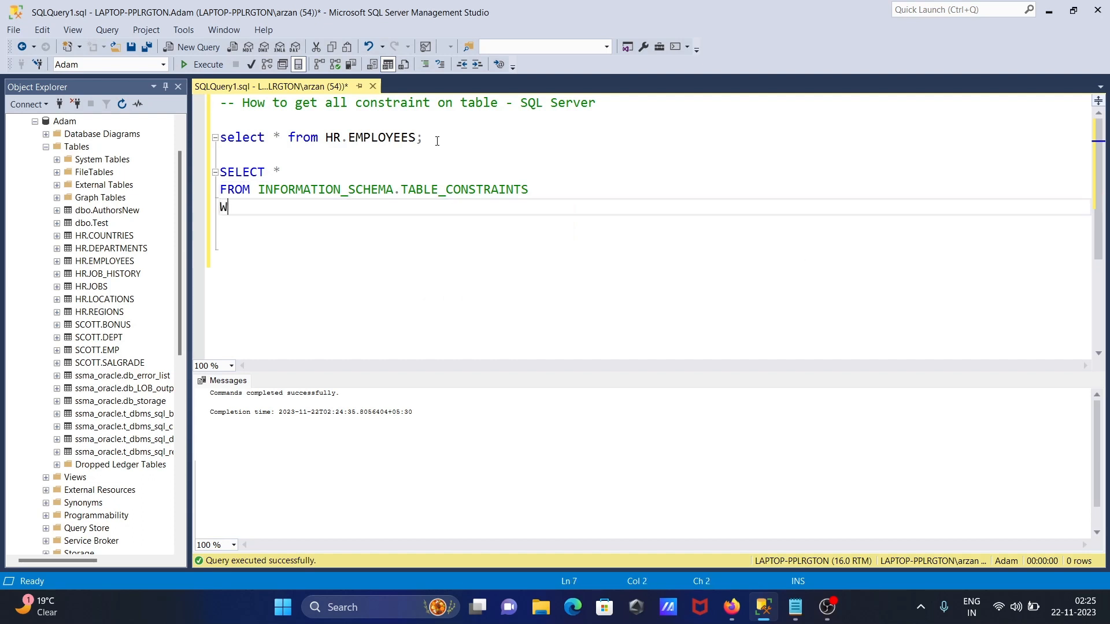
type("HERE")
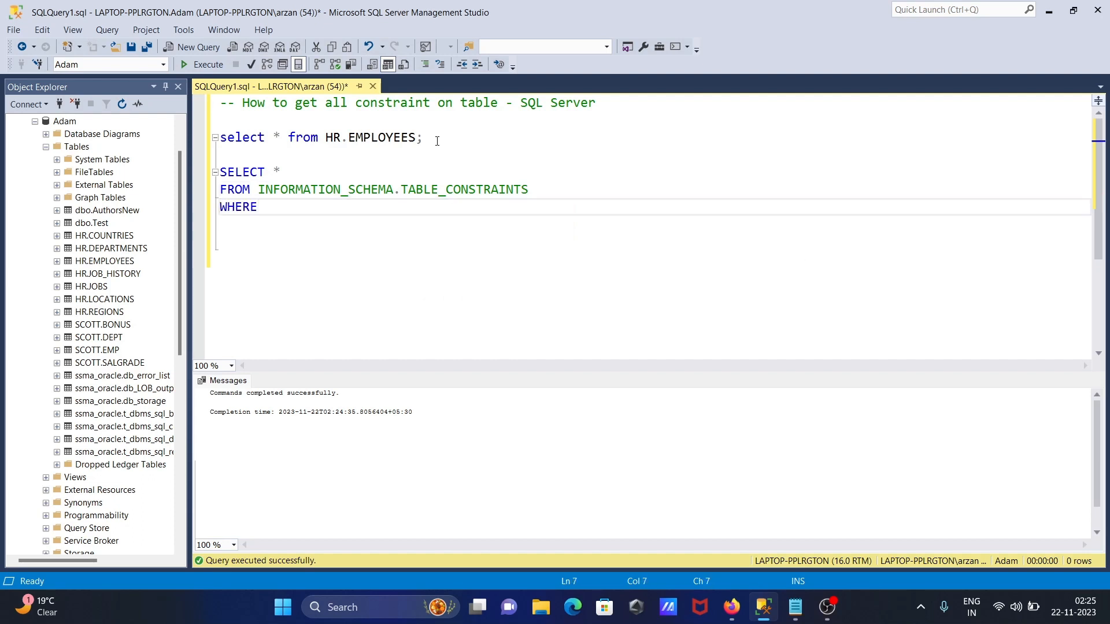
type("TAB")
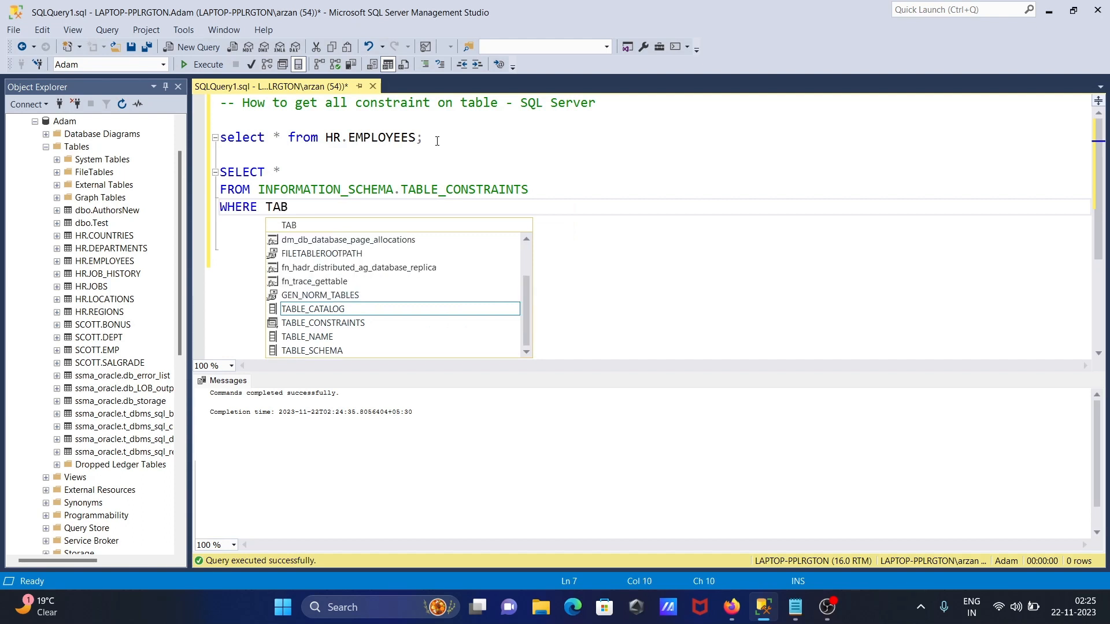
type("LE_NAME")
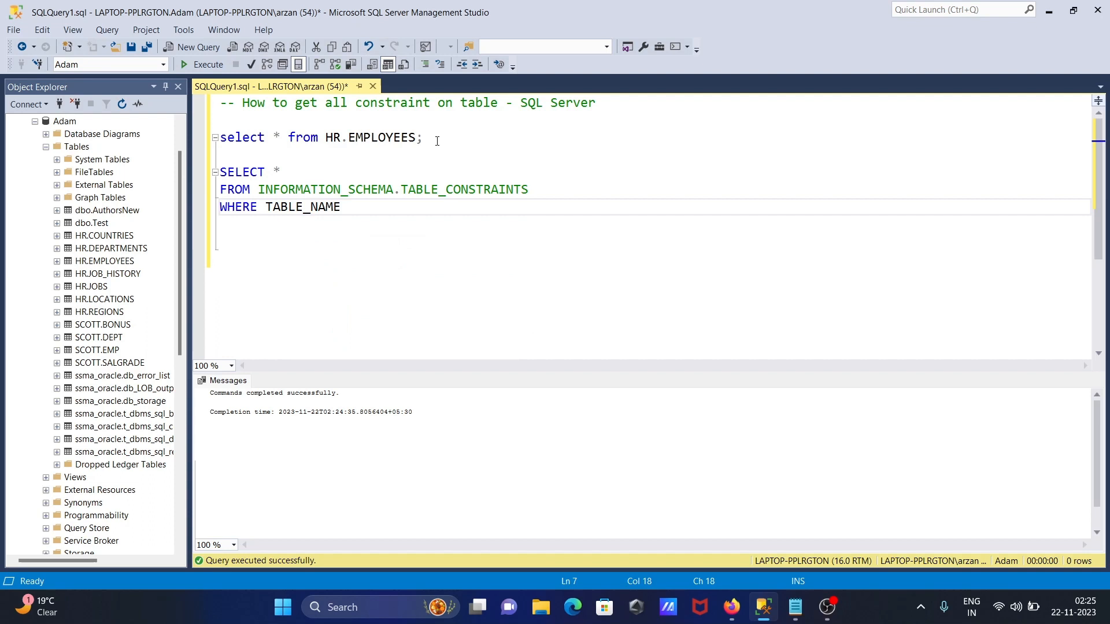
type("= '")
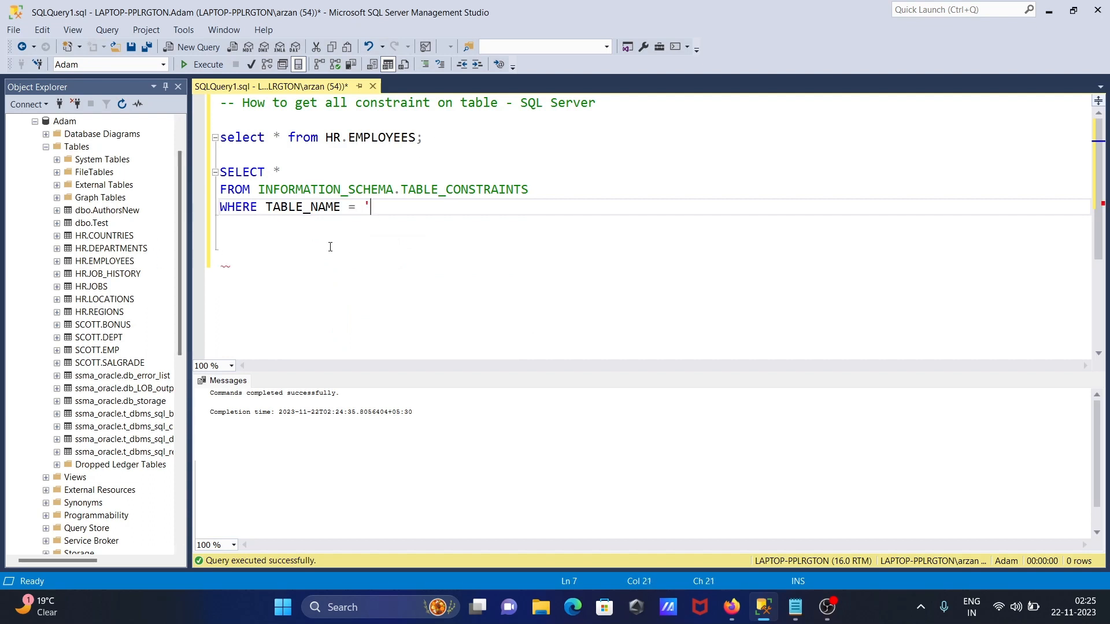
type("E")
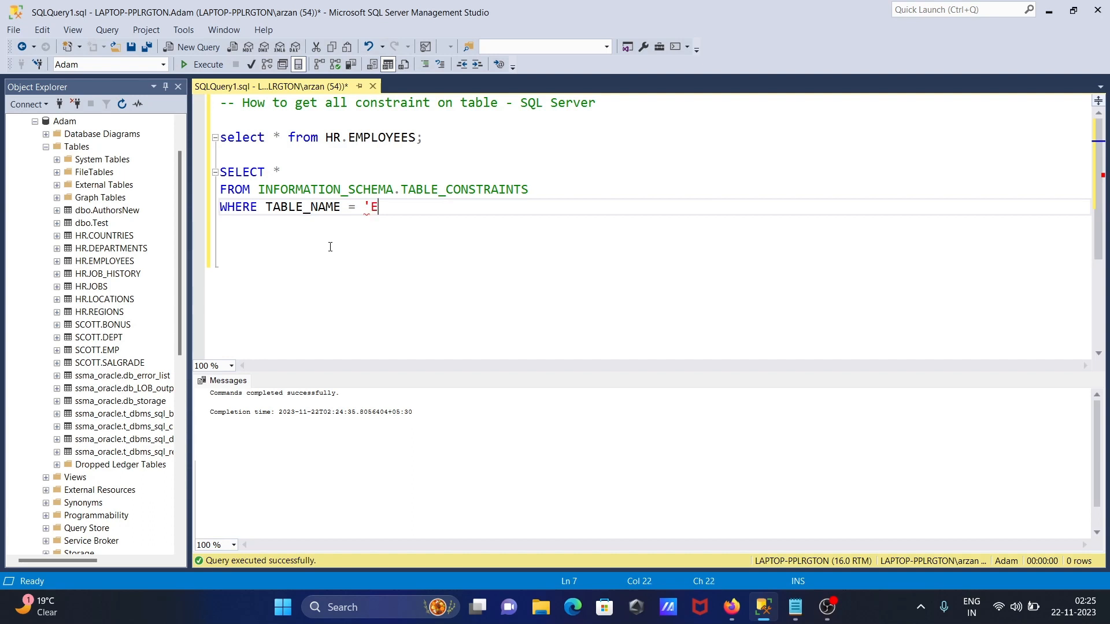
type("MPLOYEE")
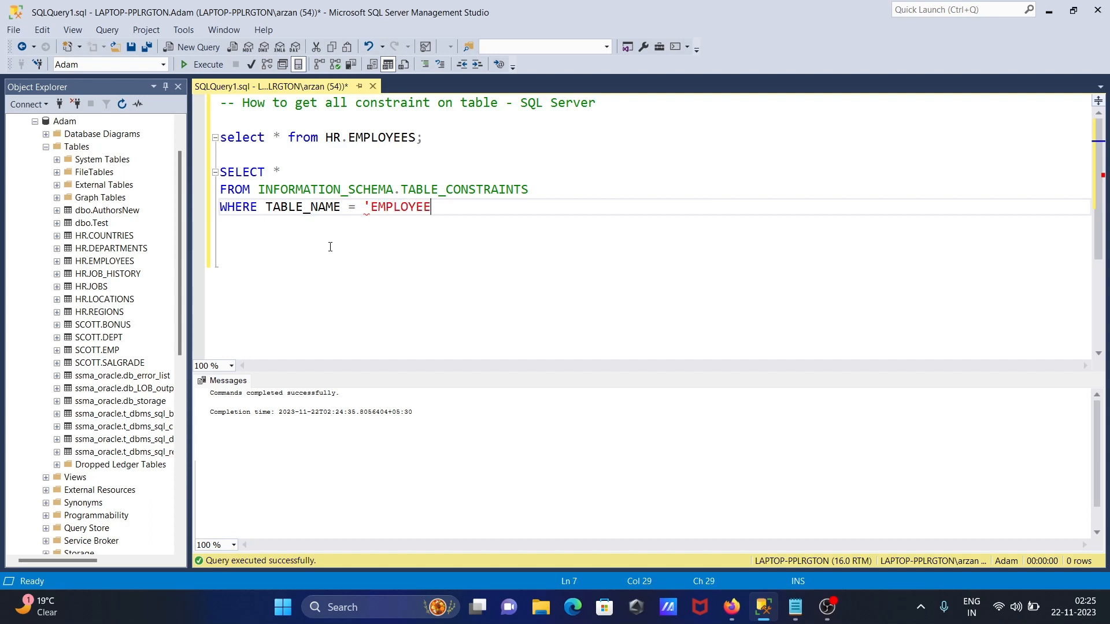
type("S'")
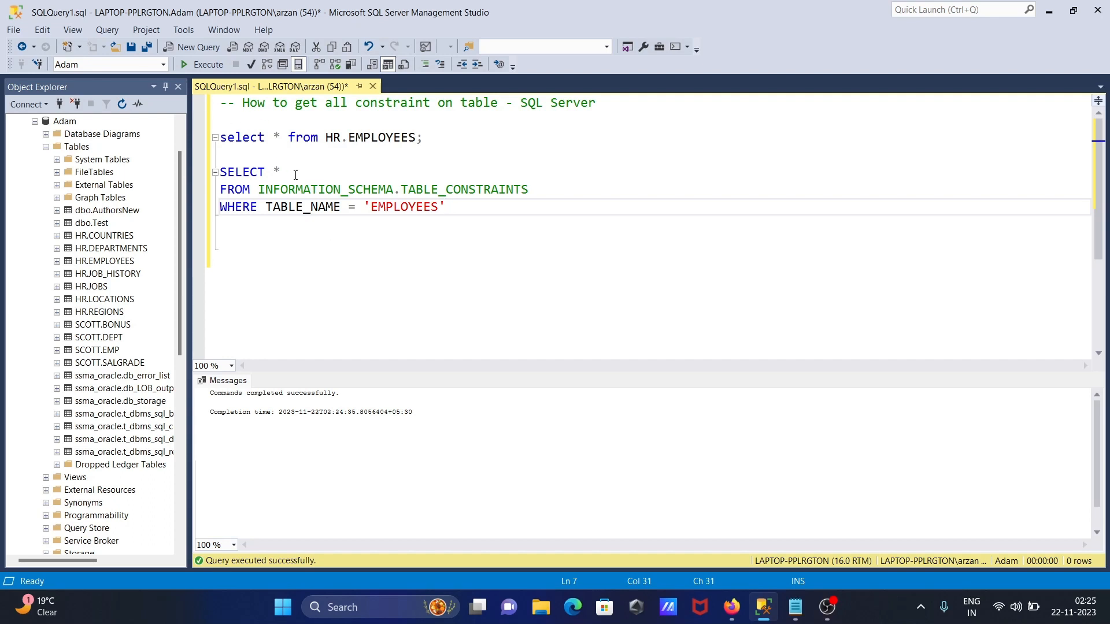
left_click(290, 172)
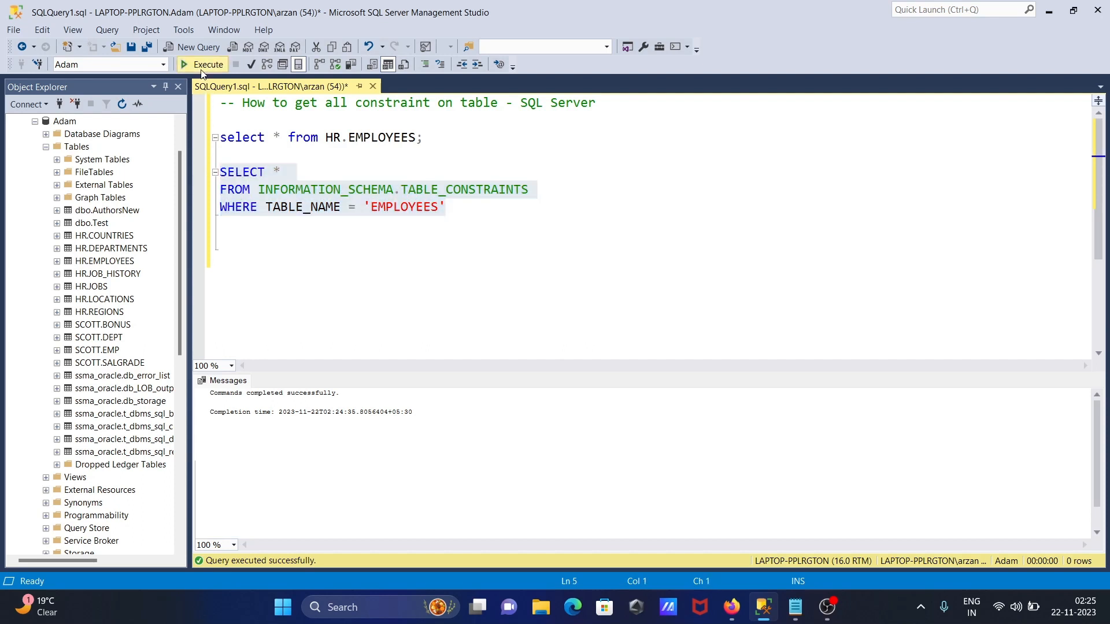
Execute the query, returning six EMPLOYEES constraints.
left_click(204, 64)
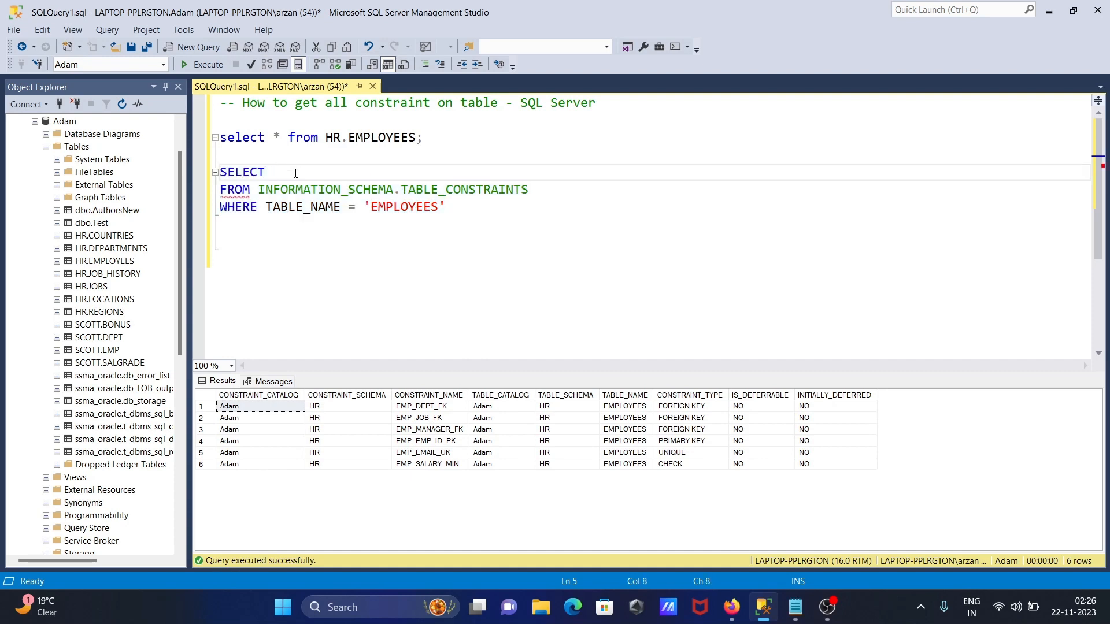
Select only TABLE_NAME, CONSTRAINT_NAME and CONSTRAINT_TYPE, then highlight the finished query.
type("tA")
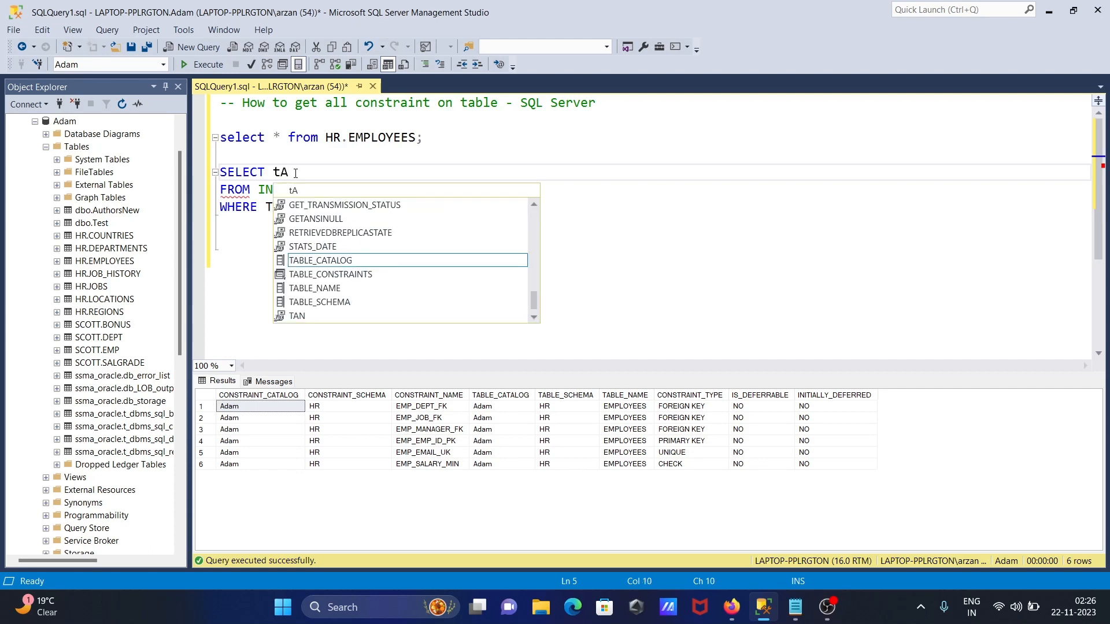
type("BLE_NAME")
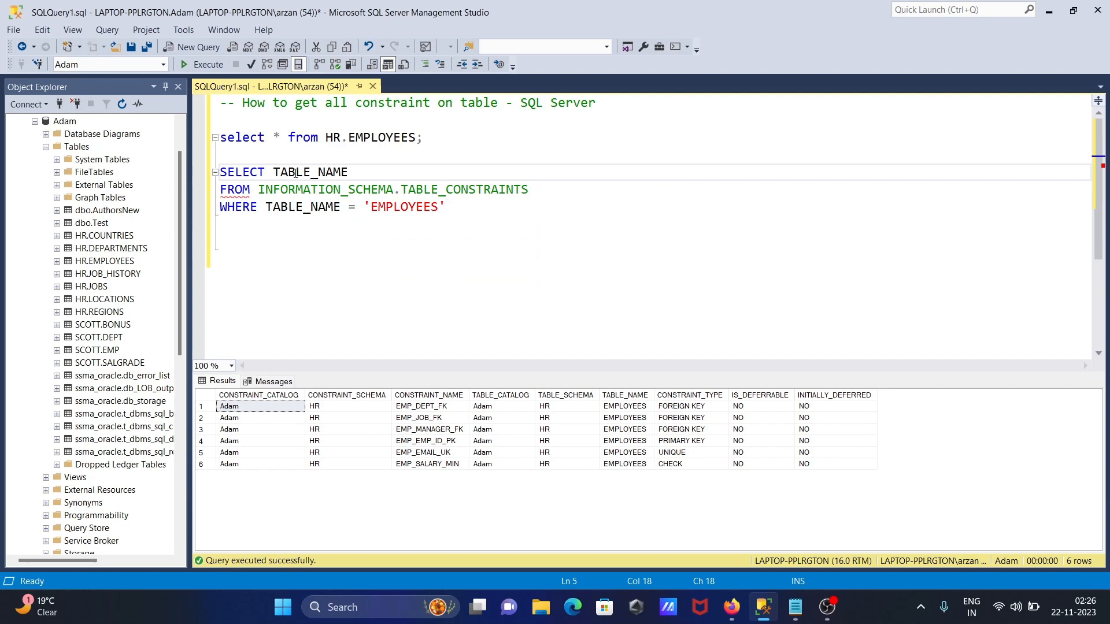
type(",")
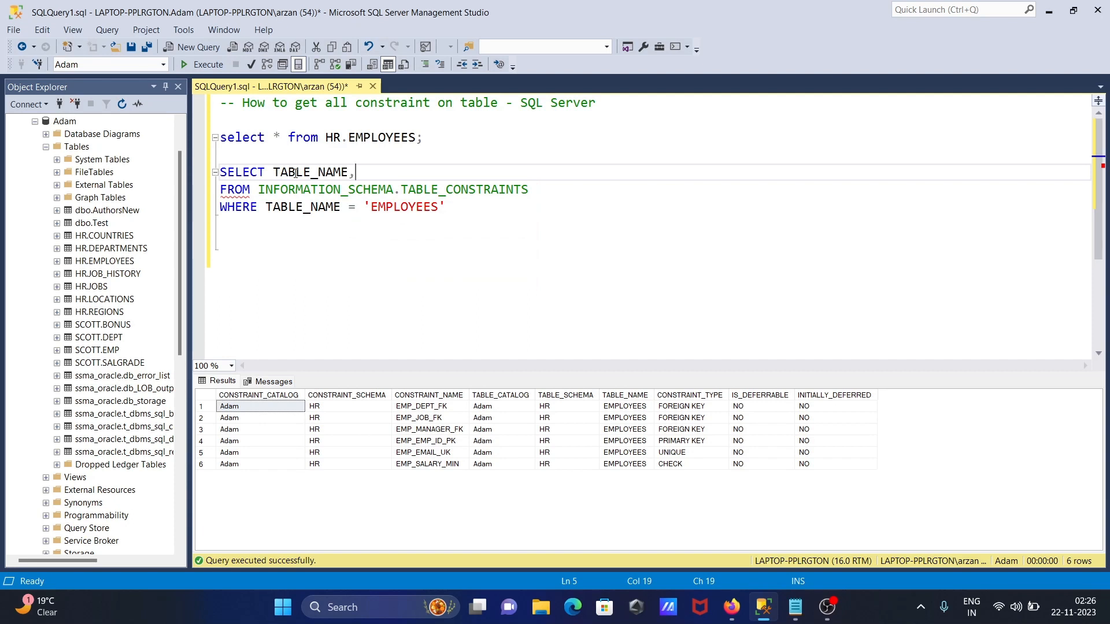
type(",cON")
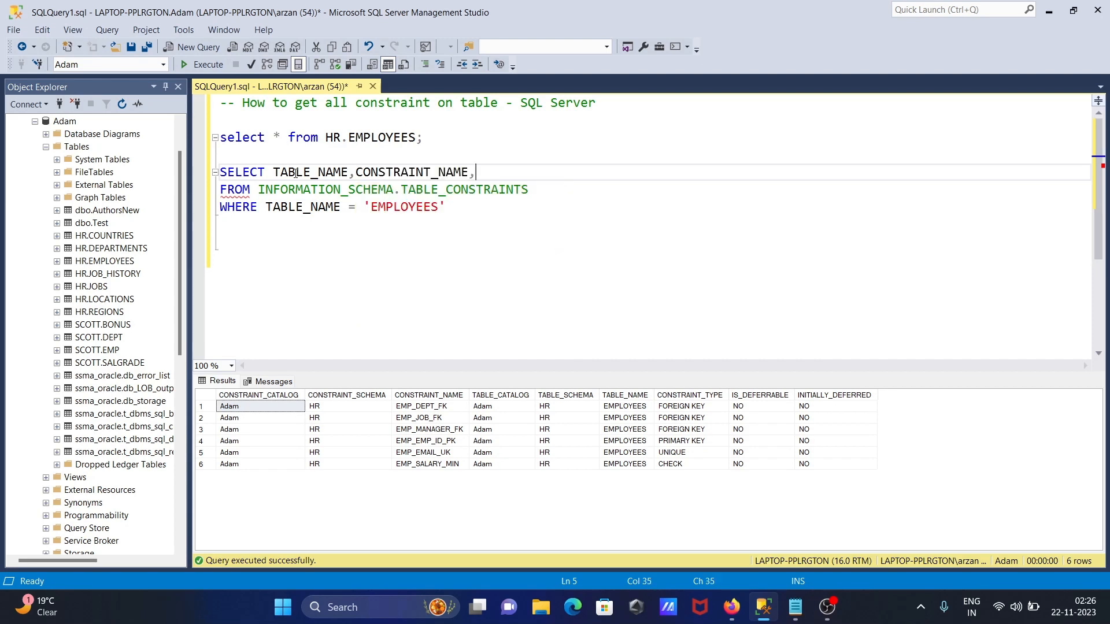
type("c")
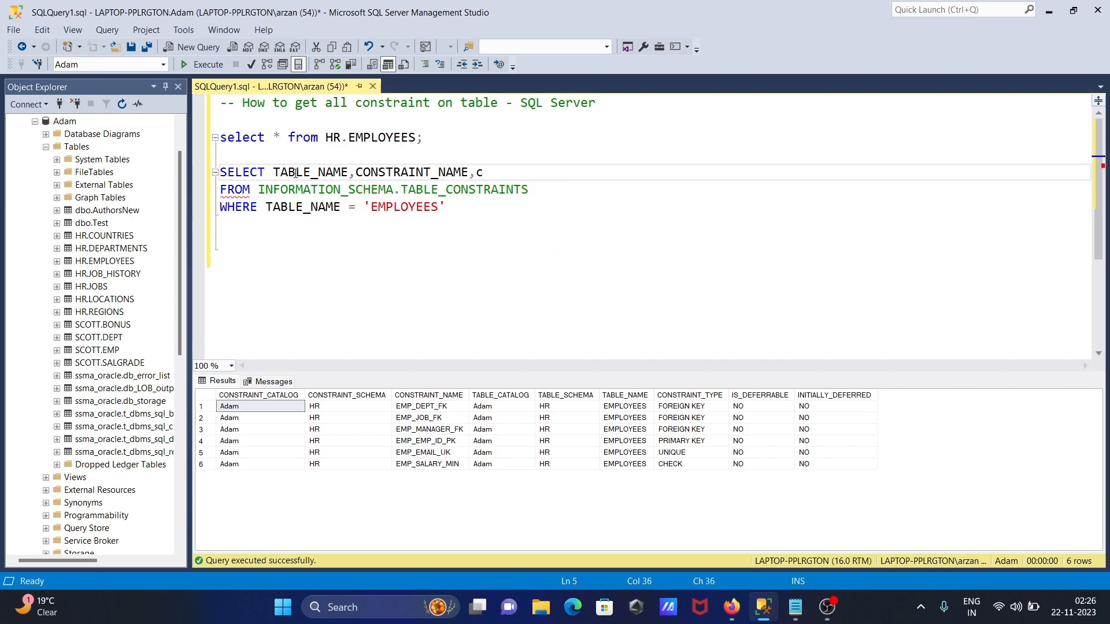
type("ONSTRAINT_TYPE")
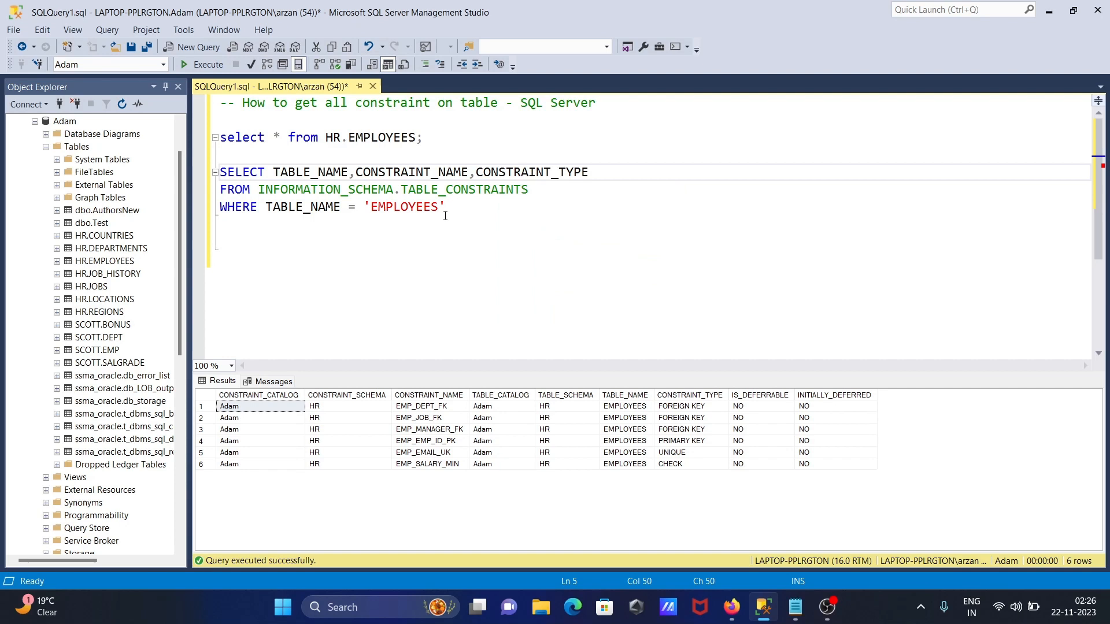
left_click_drag(220, 172, 445, 207)
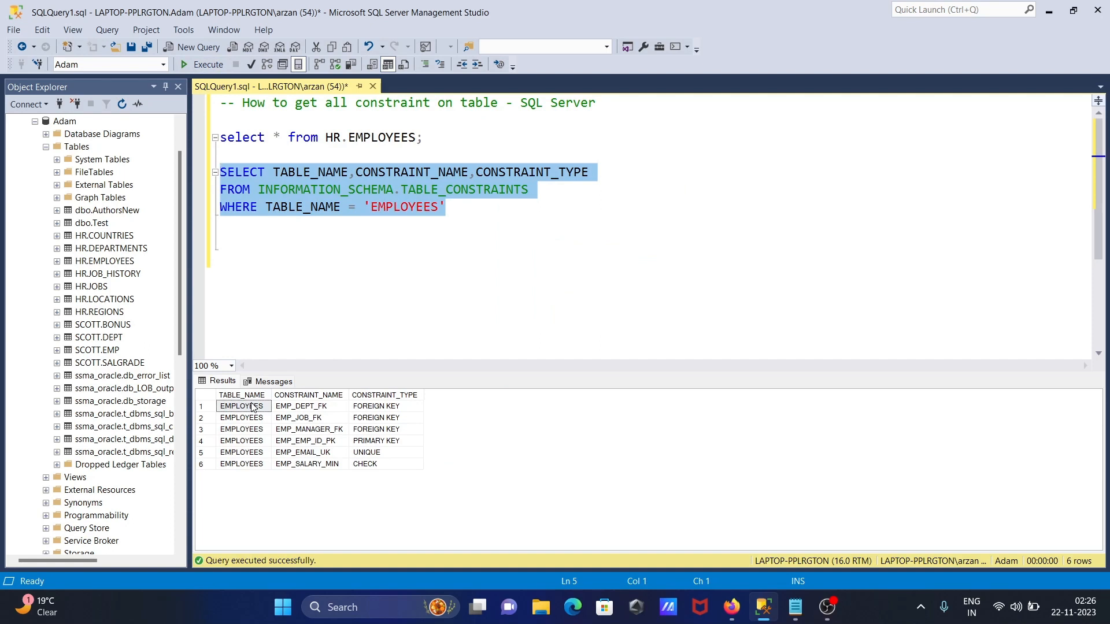
mouse_move(329, 406)
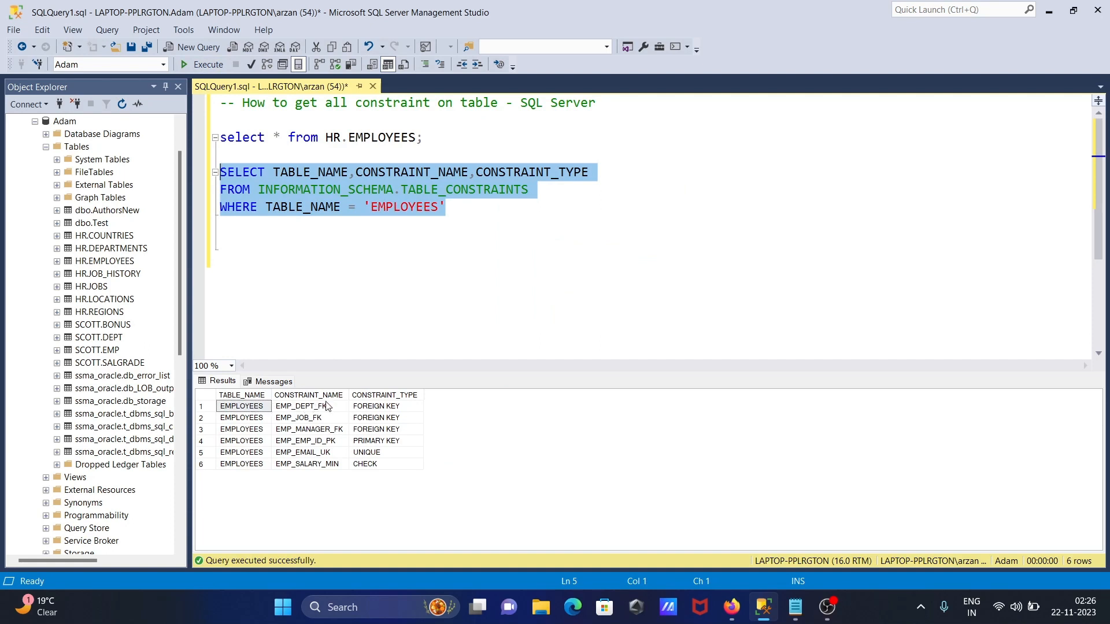
mouse_move(311, 418)
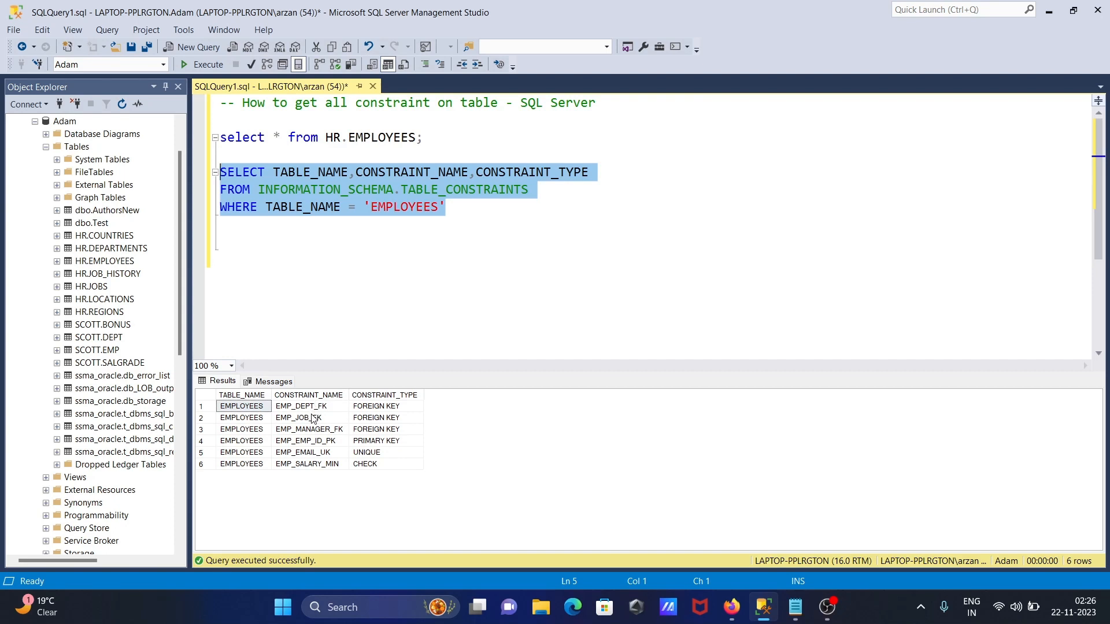
mouse_move(372, 430)
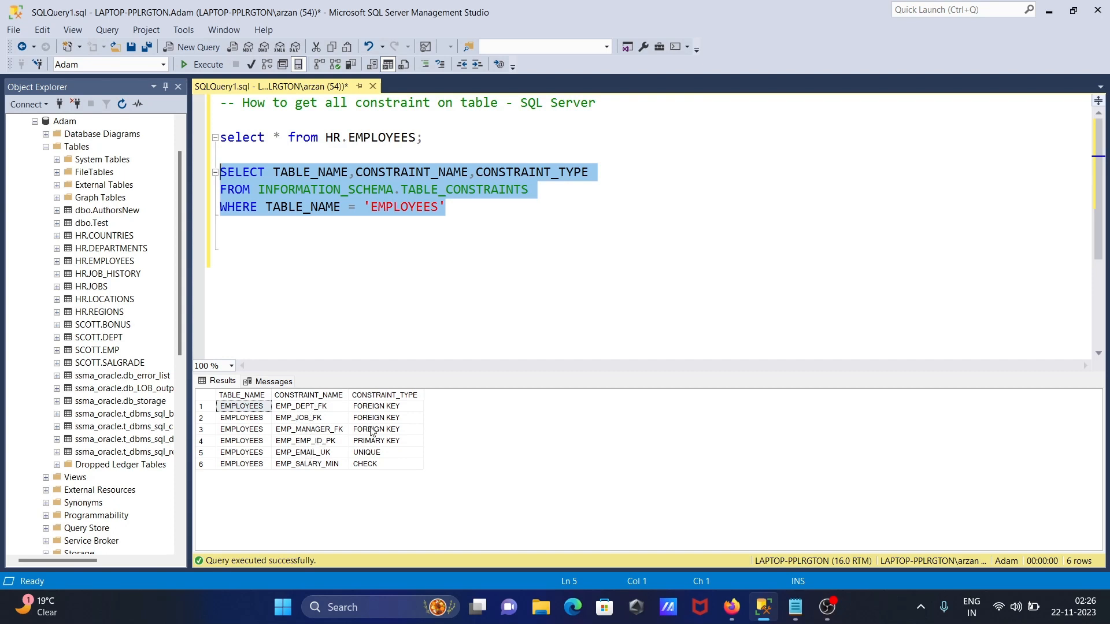
mouse_move(397, 450)
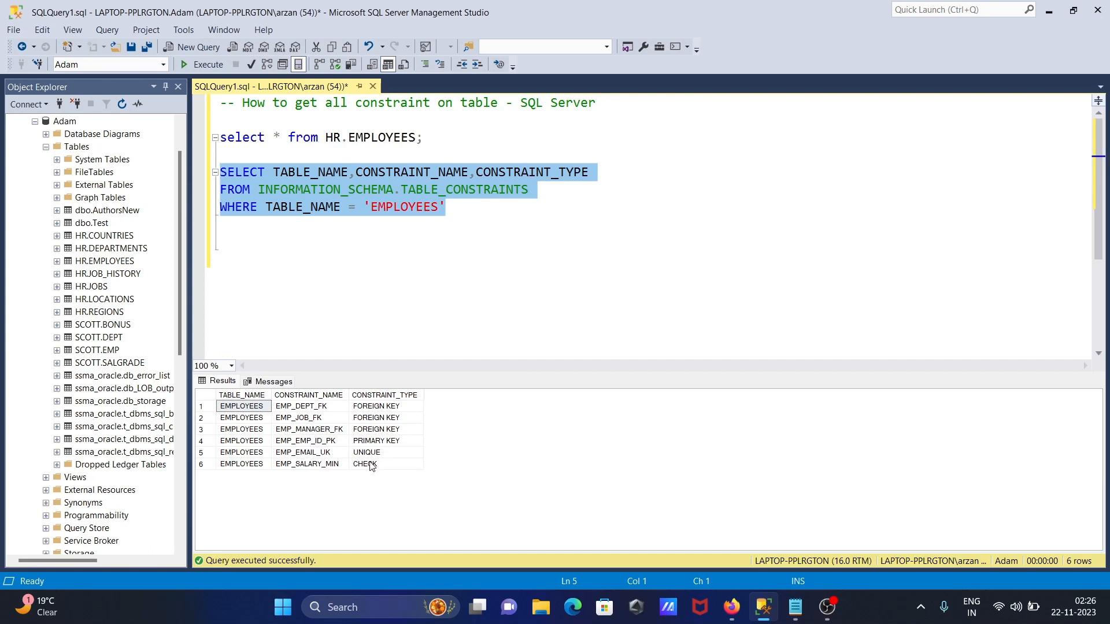
mouse_move(367, 437)
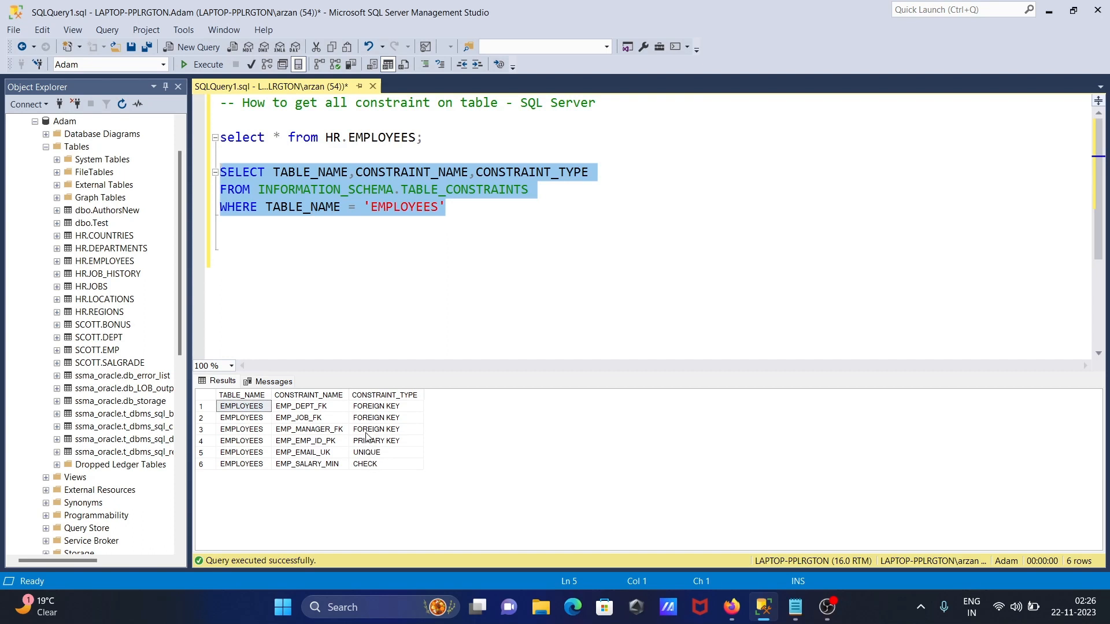
mouse_move(372, 220)
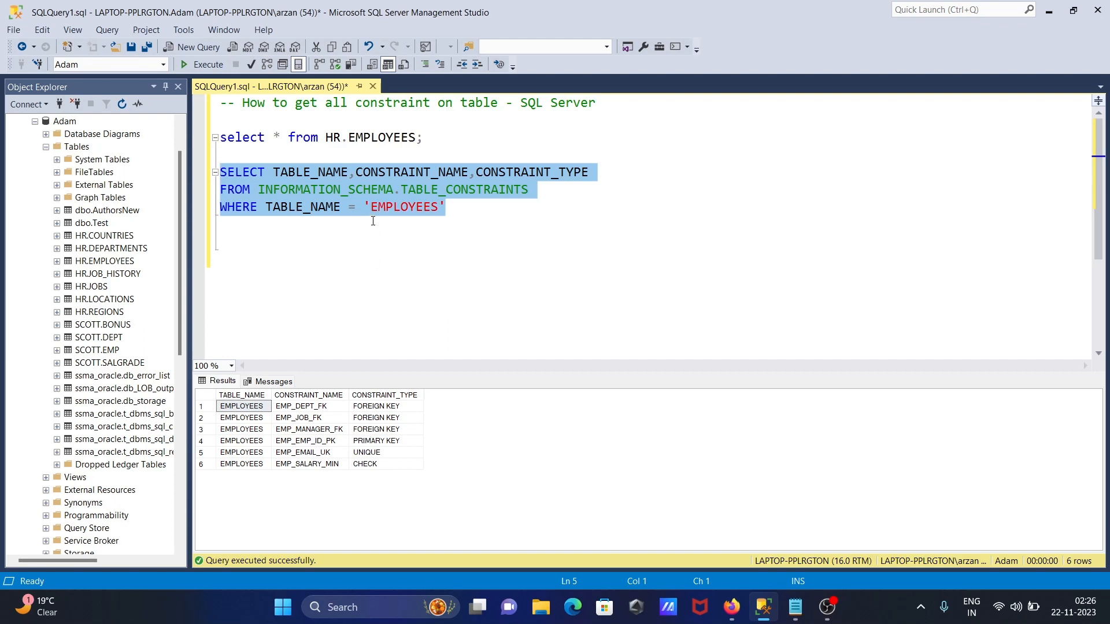
Review the three-column results listing the six EMPLOYEES constraints.
left_click(386, 241)
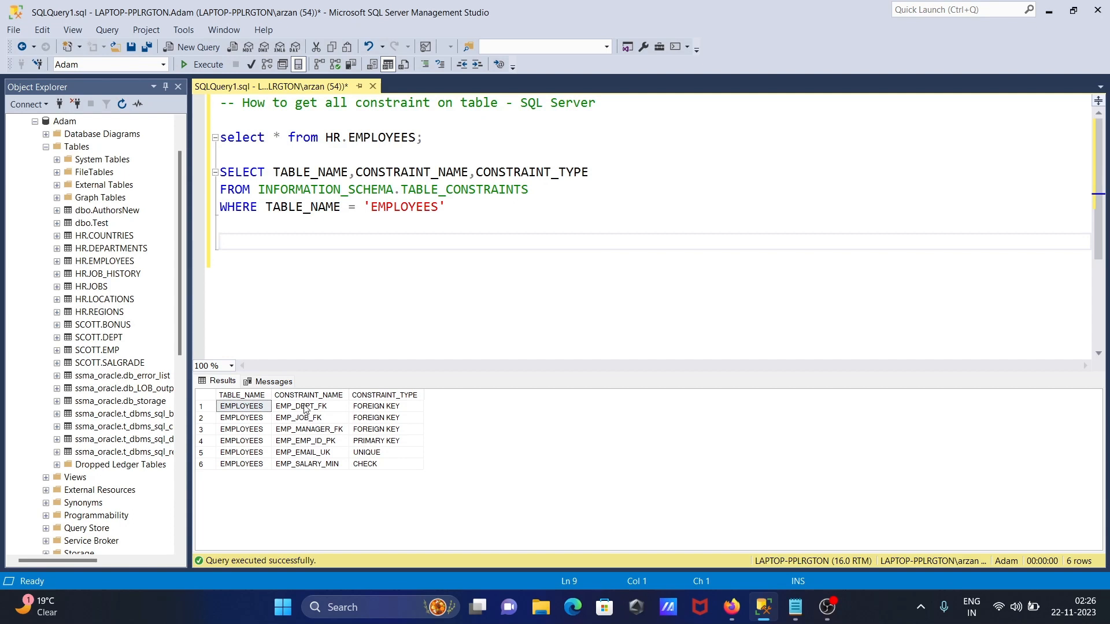
mouse_move(304, 448)
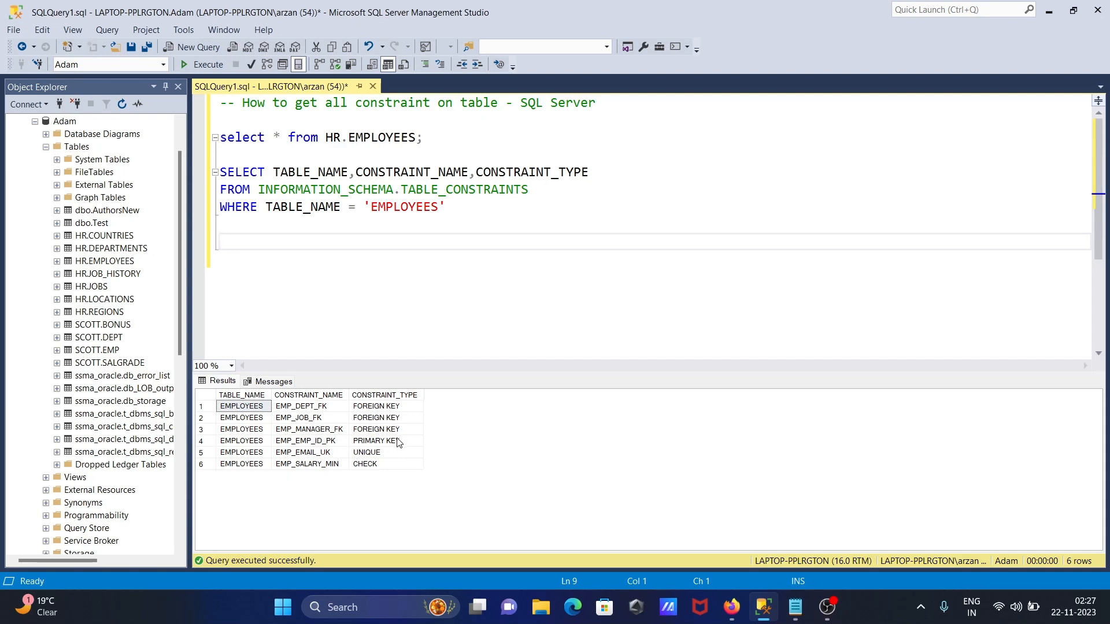
mouse_move(411, 435)
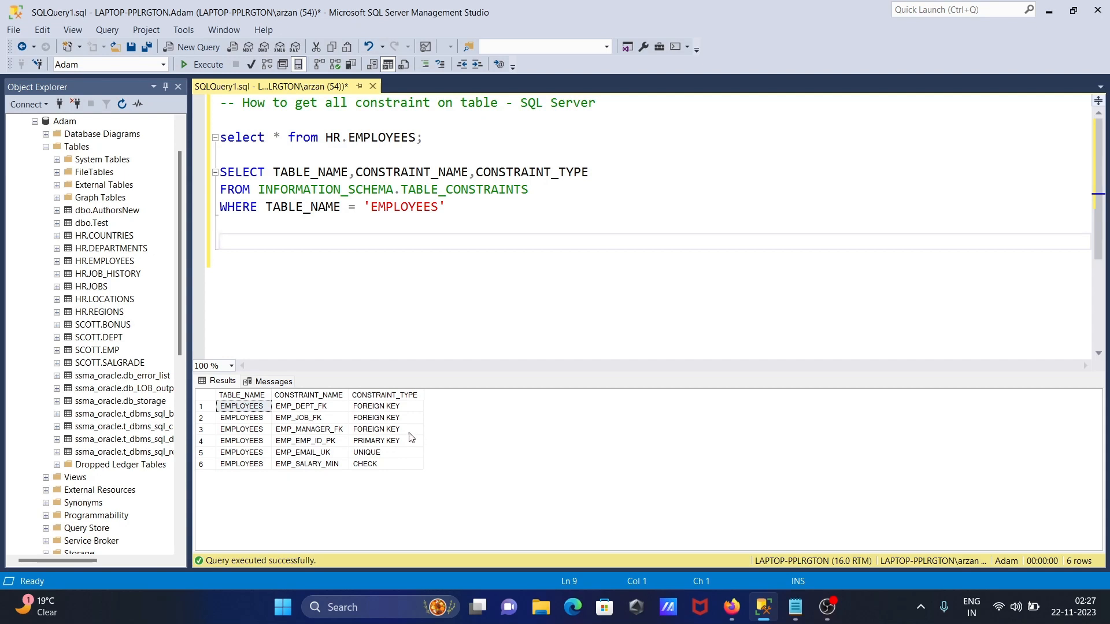
mouse_move(389, 448)
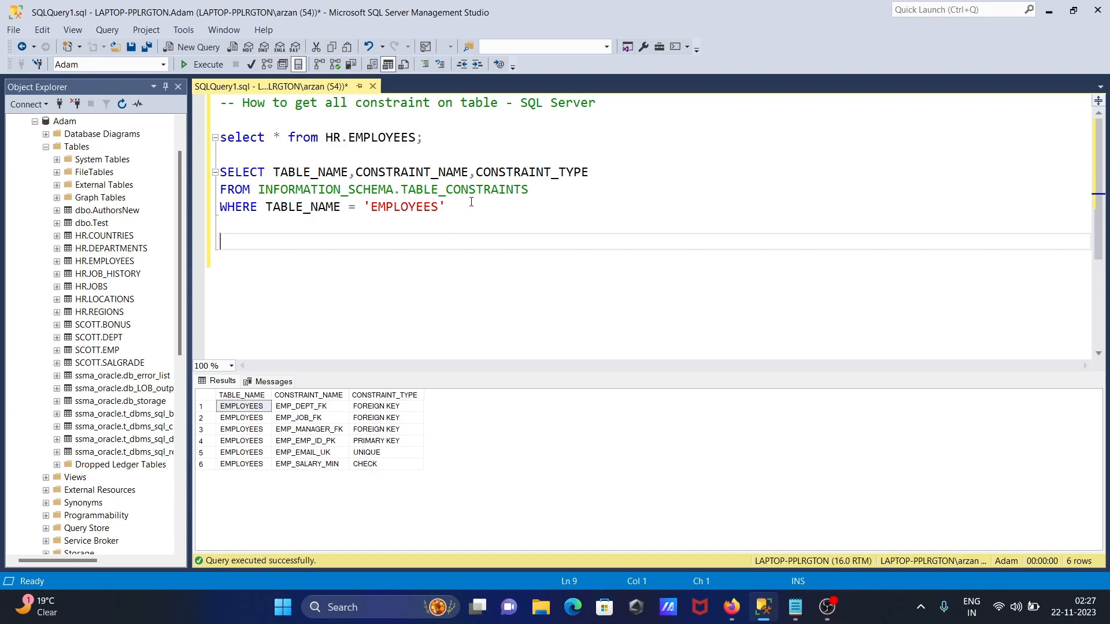
left_click_drag(220, 173, 444, 207)
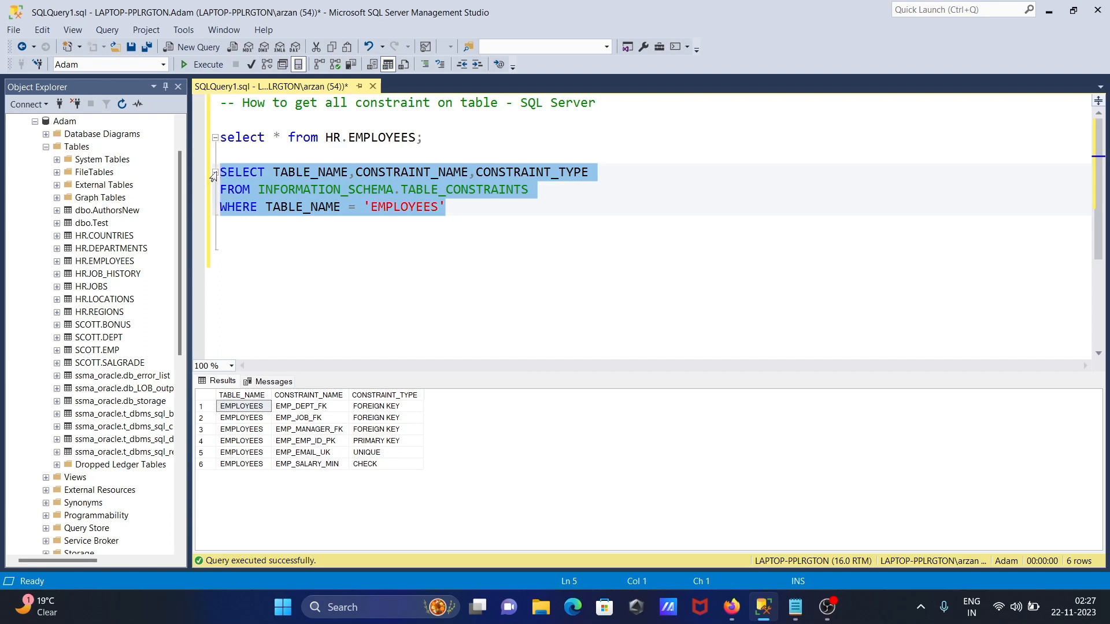